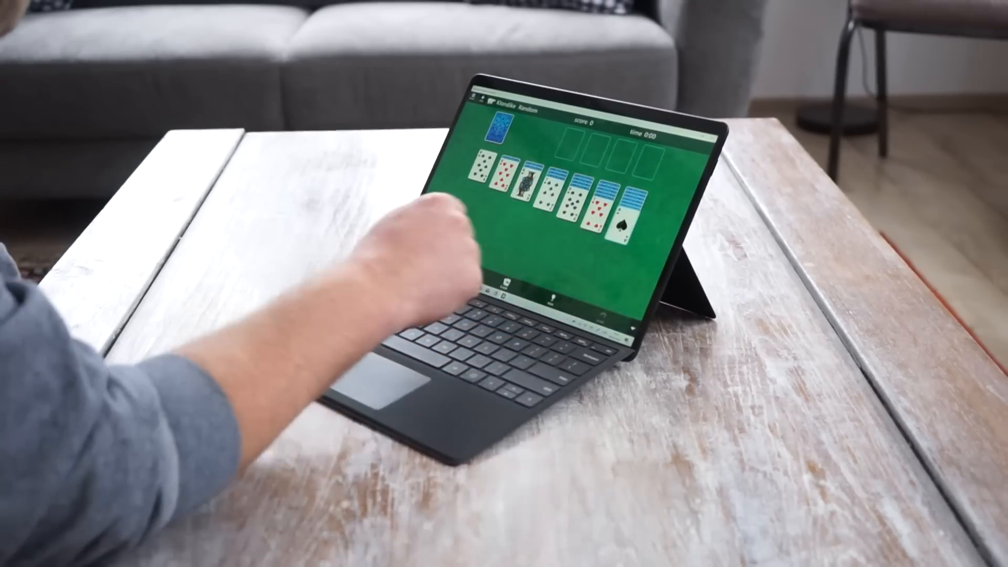
Reach the VLC for Windows download page on videolan.org
left_click(527, 173)
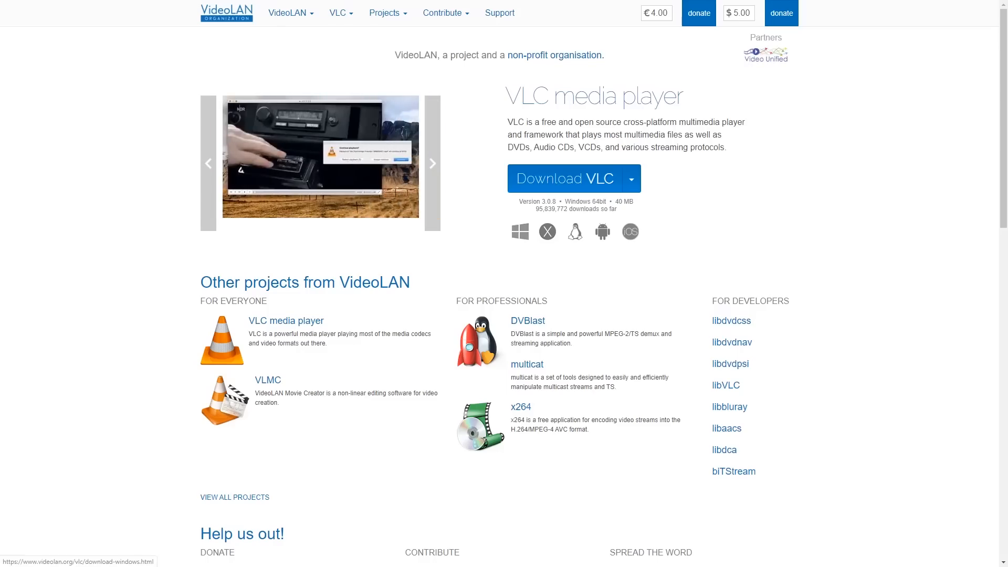
left_click(339, 12)
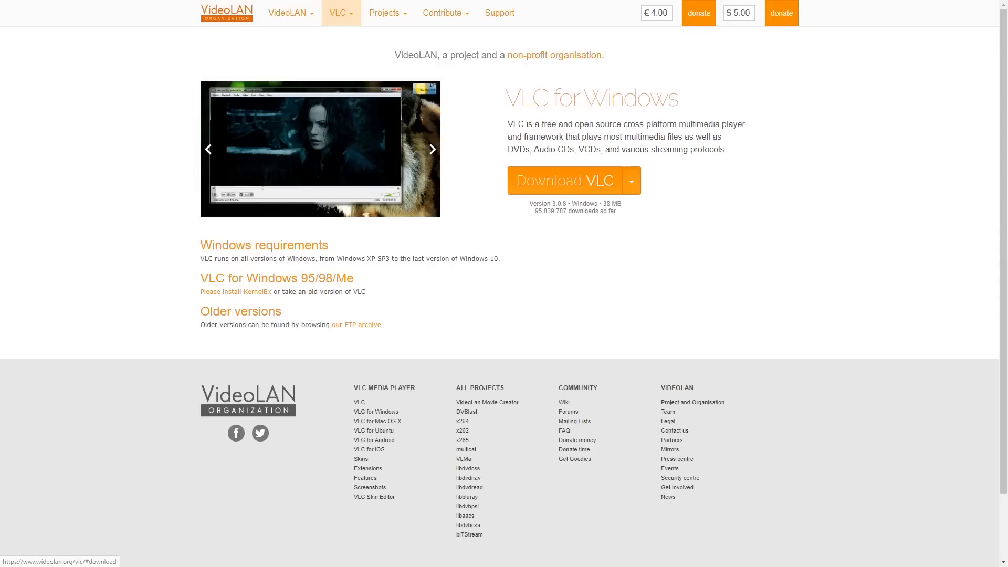